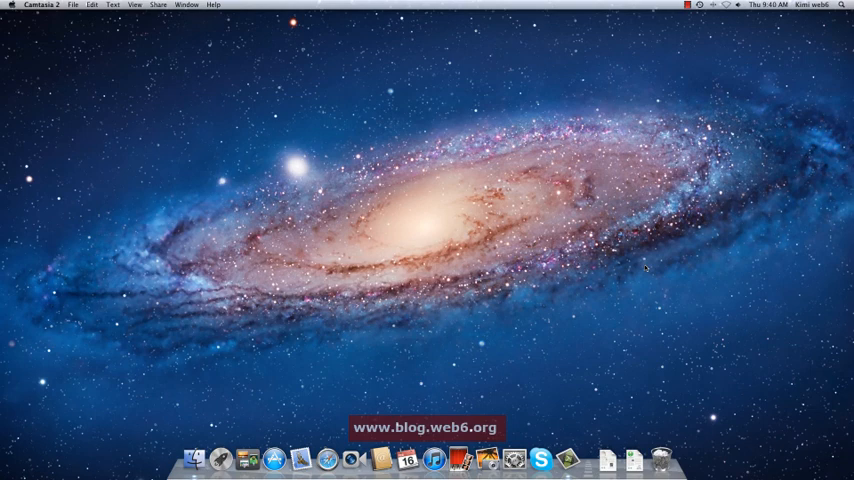
{"action": "mouse_move", "coordinate": [278, 342]}
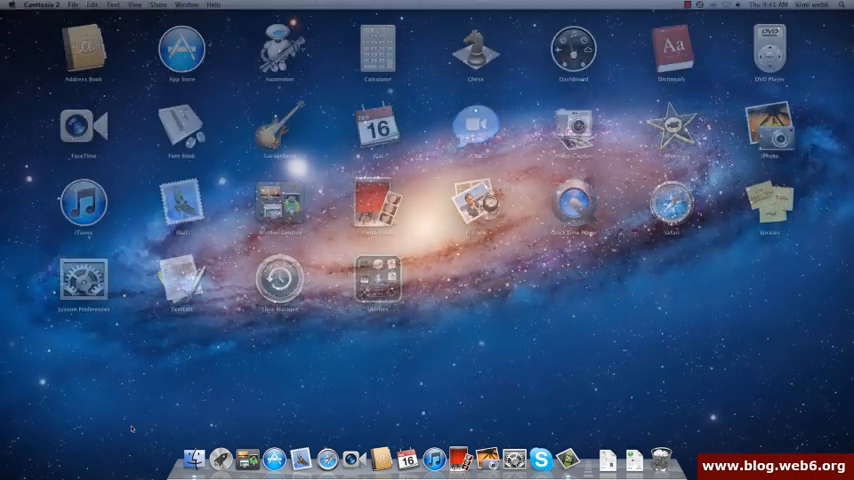
Close the launcher, remove the Desktop 2 space, and launch iCal's February 13–19 week
{"action": "key", "text": "f3"}
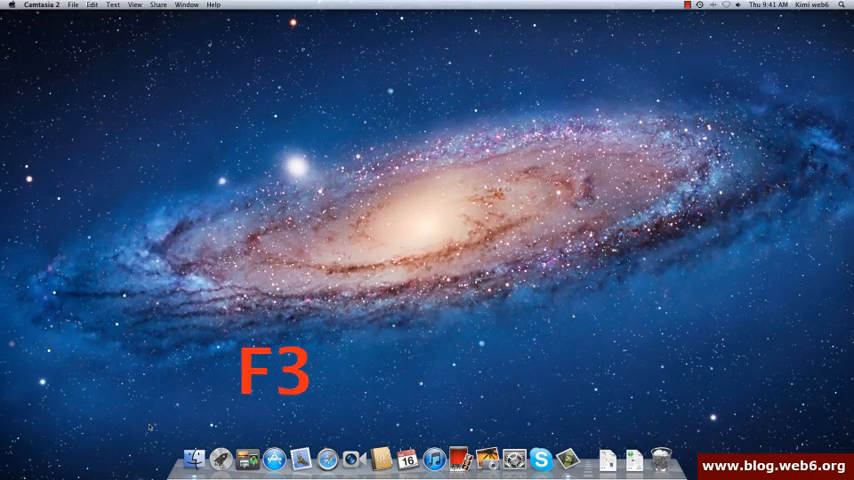
{"action": "key", "text": "f3"}
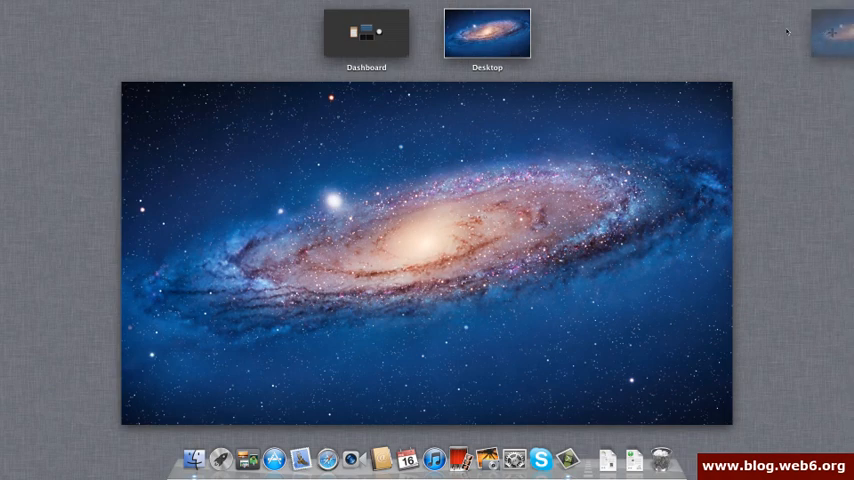
{"action": "mouse_move", "coordinate": [835, 35]}
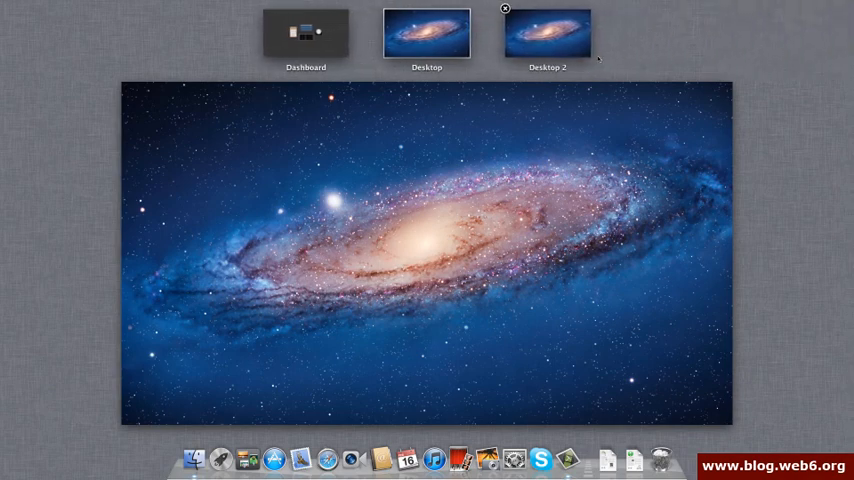
{"action": "mouse_move", "coordinate": [545, 73]}
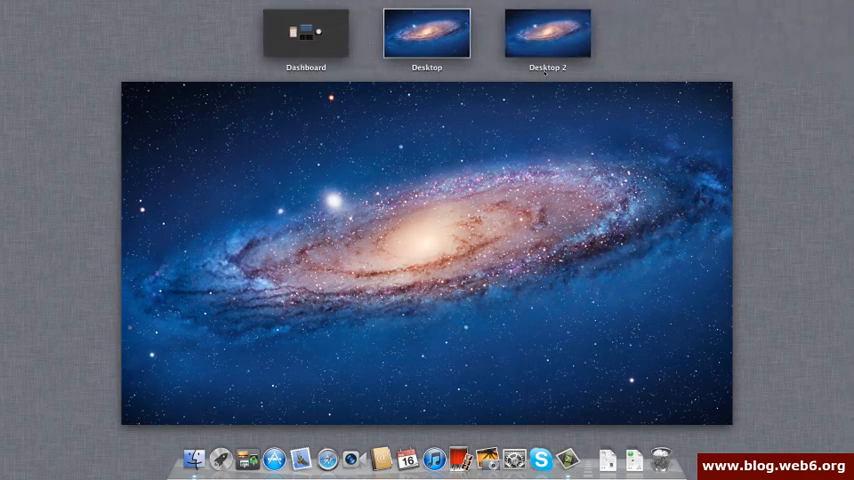
{"action": "mouse_move", "coordinate": [505, 9]}
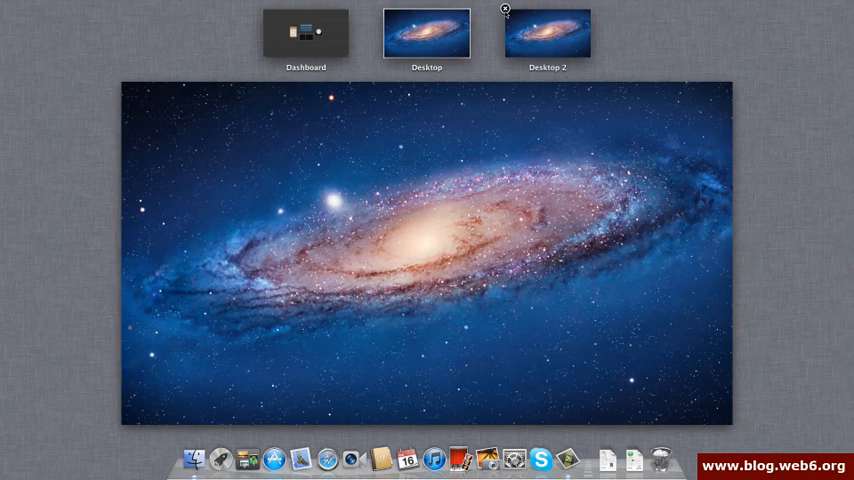
{"action": "left_click", "coordinate": [506, 9]}
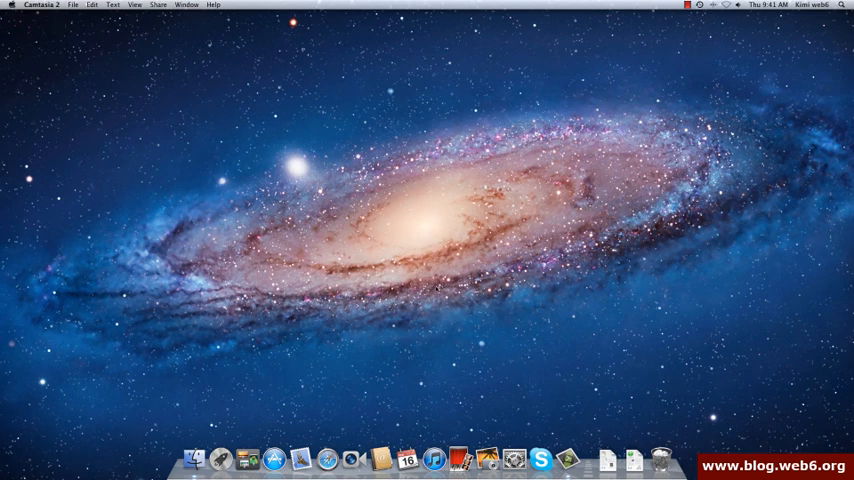
{"action": "mouse_move", "coordinate": [326, 459]}
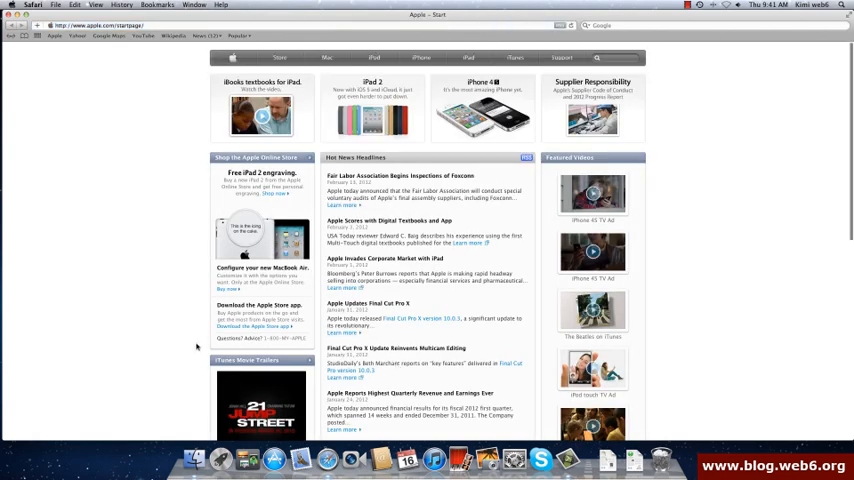
{"action": "mouse_move", "coordinate": [196, 347]}
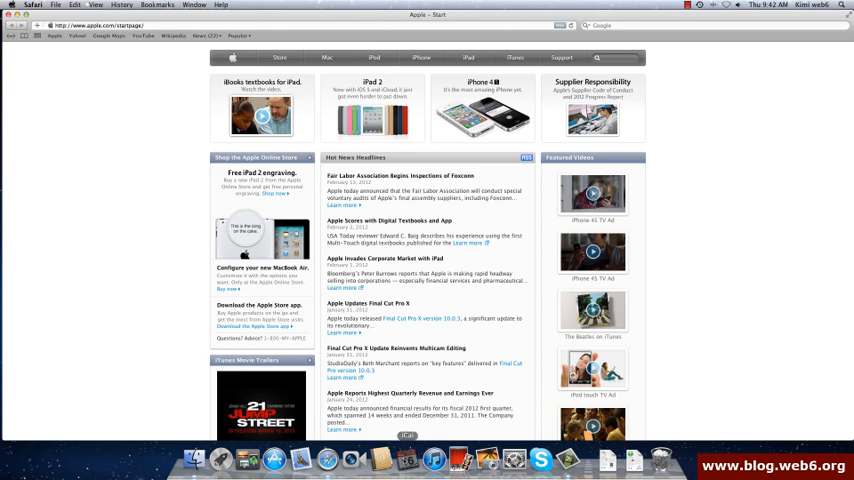
{"action": "left_click", "coordinate": [408, 459]}
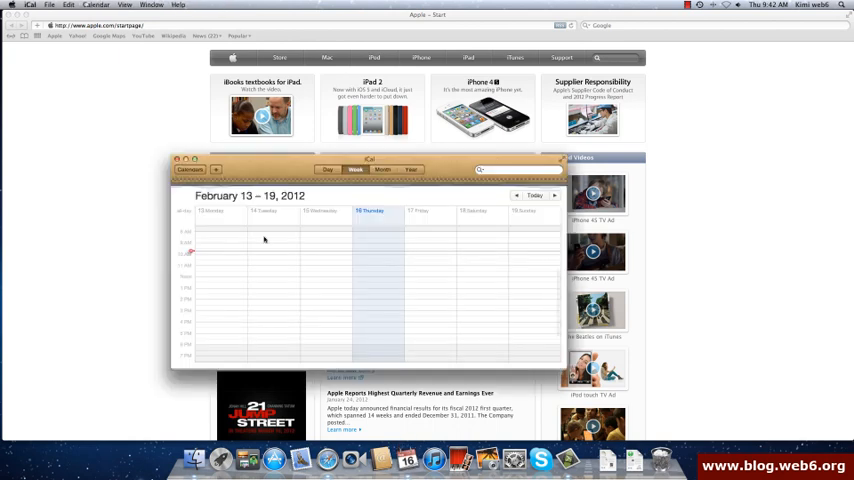
{"action": "mouse_move", "coordinate": [143, 215]}
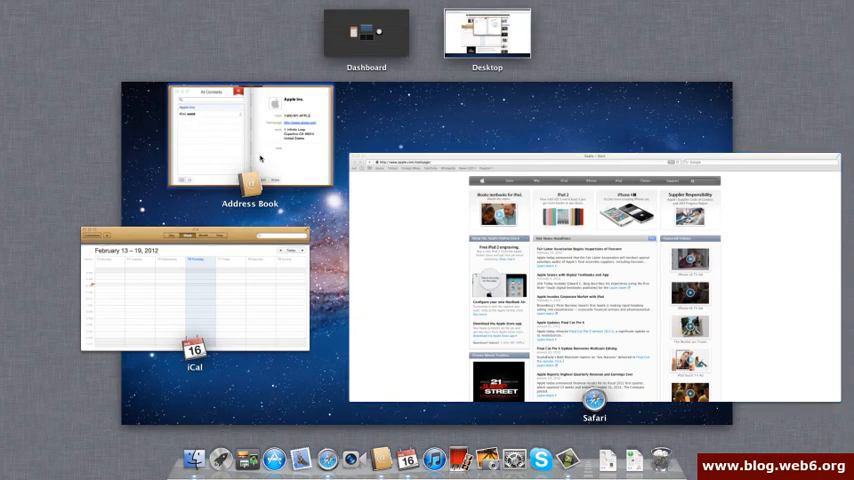
{"action": "mouse_move", "coordinate": [181, 253]}
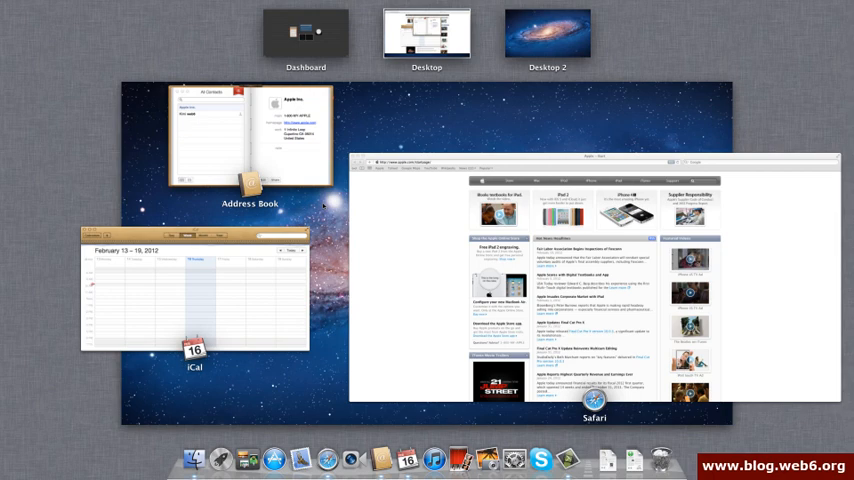
{"action": "mouse_move", "coordinate": [271, 139]}
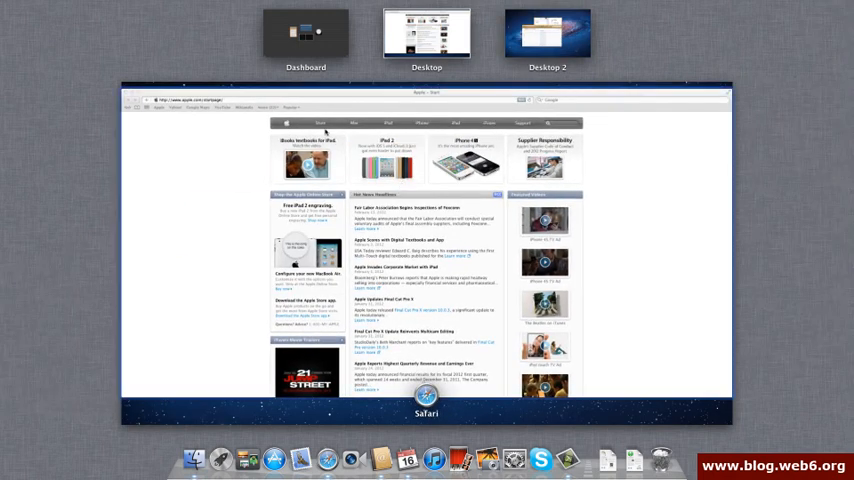
{"action": "mouse_move", "coordinate": [207, 264]}
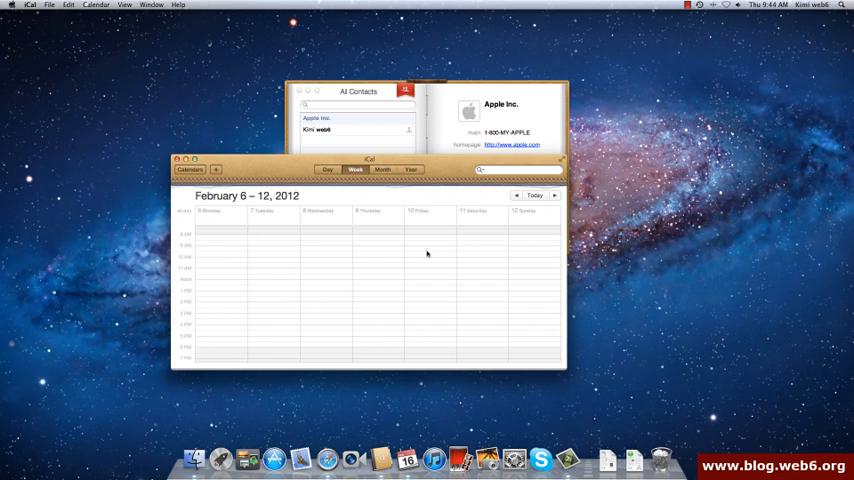
{"action": "mouse_move", "coordinate": [415, 251]}
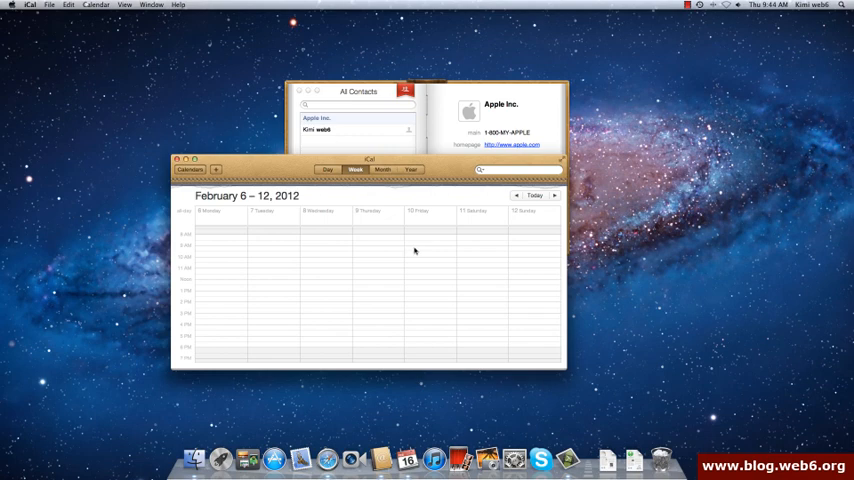
Go back one week in iCal from February 13–19 to February 6–12, 2012
{"action": "left_click", "coordinate": [516, 195]}
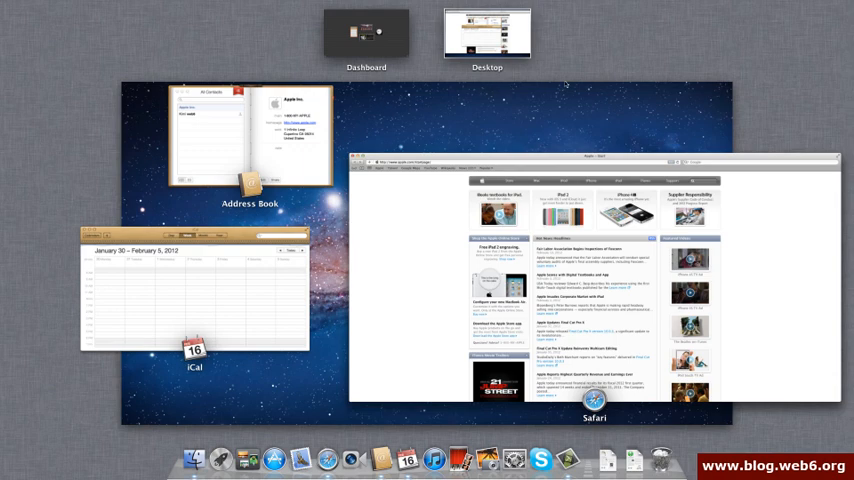
{"action": "mouse_move", "coordinate": [386, 130]}
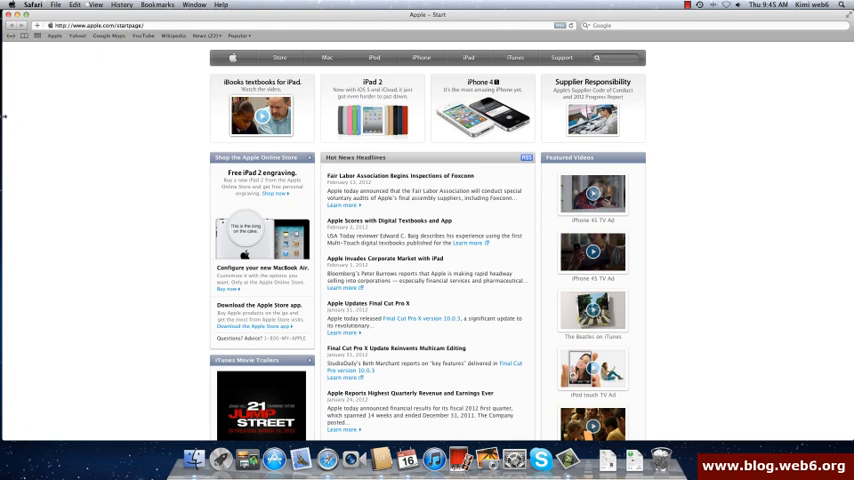
{"action": "mouse_move", "coordinate": [31, 134]}
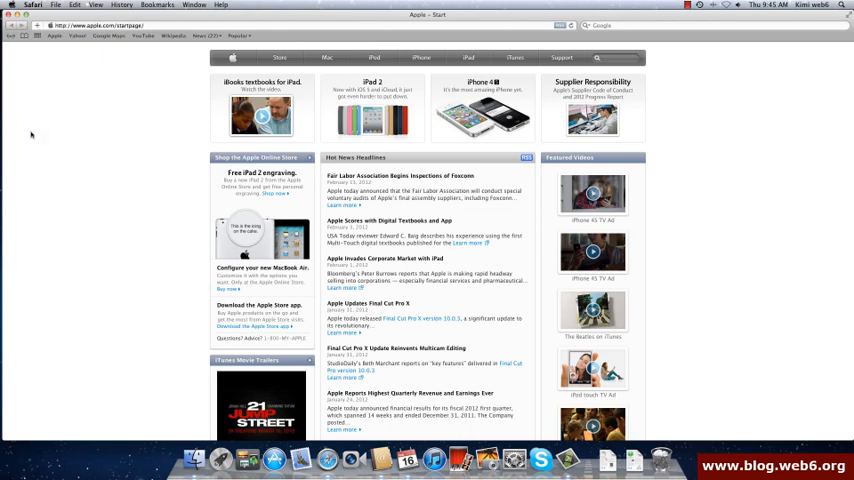
{"action": "mouse_move", "coordinate": [40, 140]}
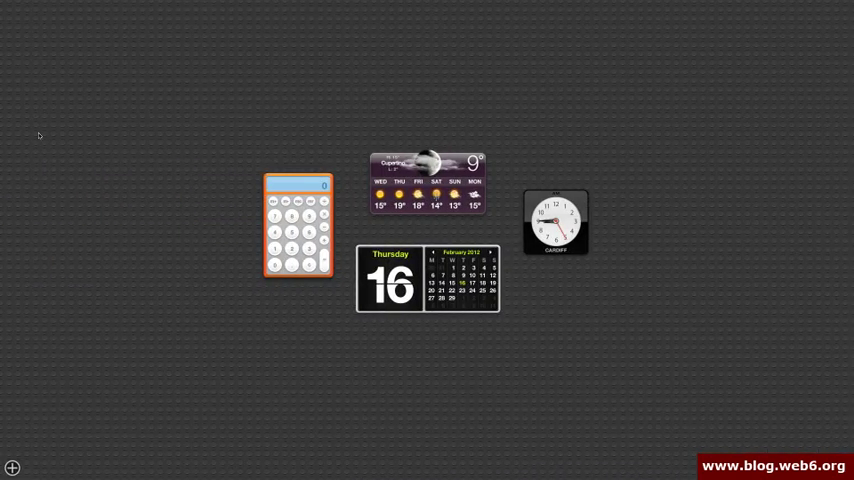
{"action": "mouse_move", "coordinate": [693, 191]}
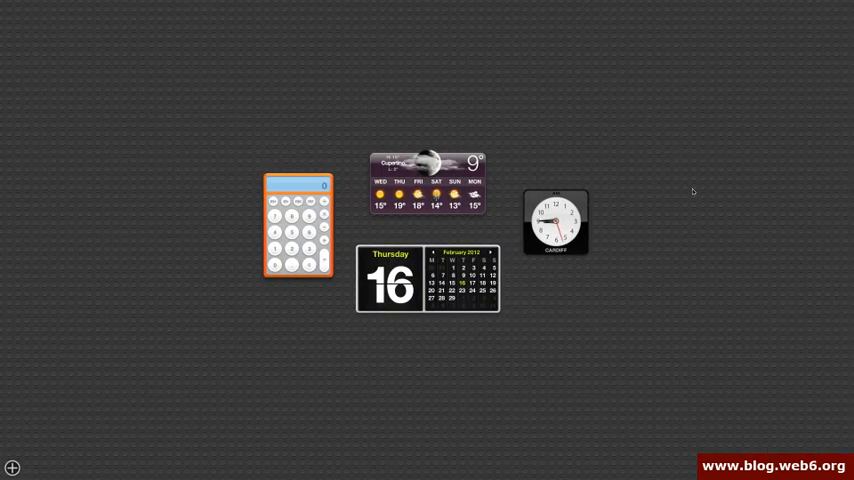
{"action": "mouse_move", "coordinate": [458, 96]}
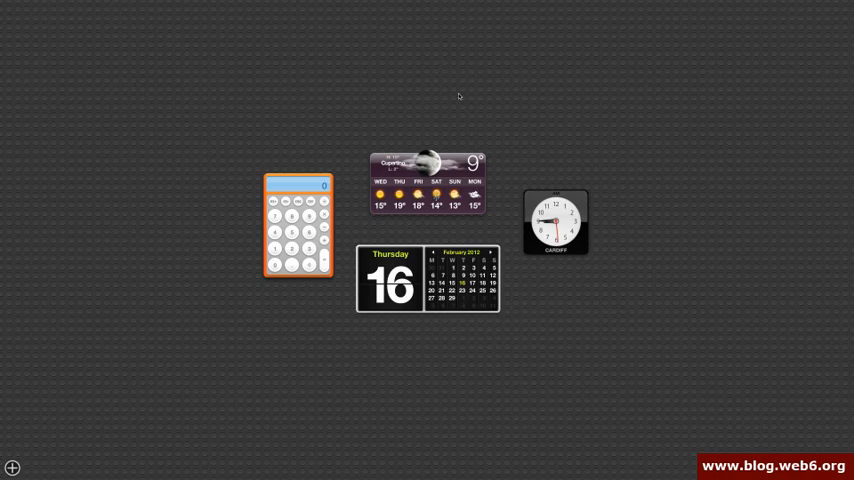
{"action": "mouse_move", "coordinate": [666, 161]}
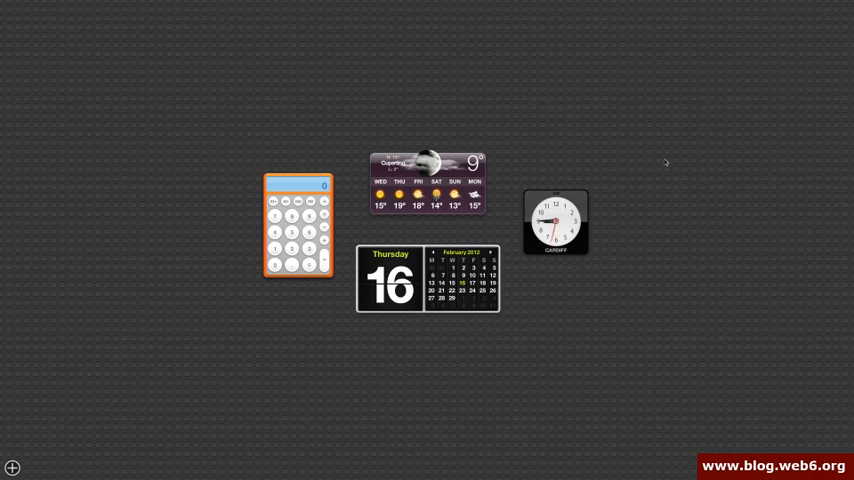
{"action": "mouse_move", "coordinate": [541, 161]}
{"action": "type", "text": "Stuttgart, Baden-Württemb"}
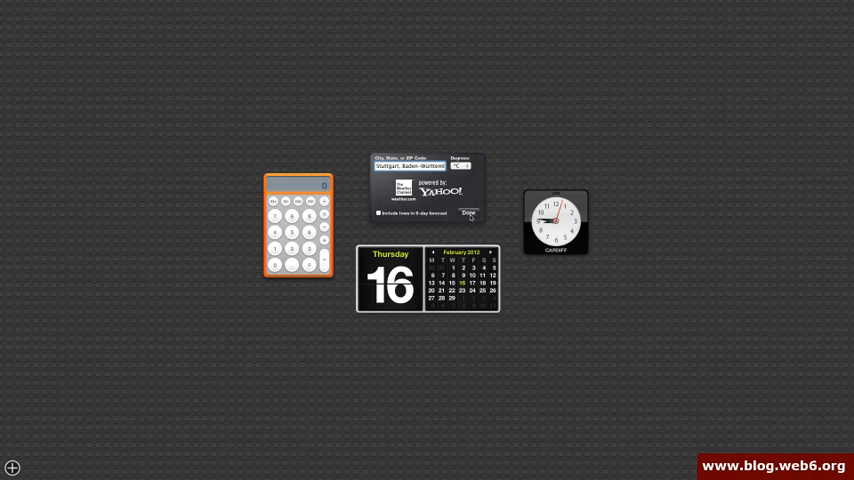
Turn on 'Include lows in 6-day forecast' for the Stuttgart weather widget
{"action": "left_click", "coordinate": [468, 213]}
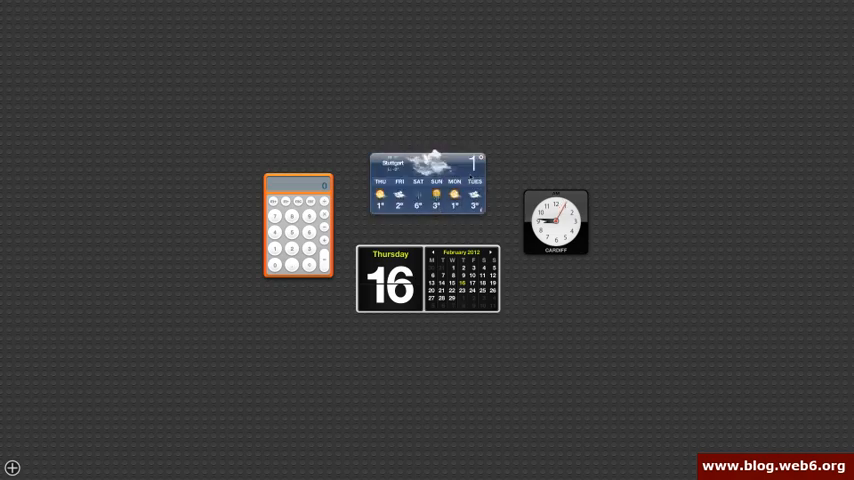
{"action": "mouse_move", "coordinate": [491, 180]}
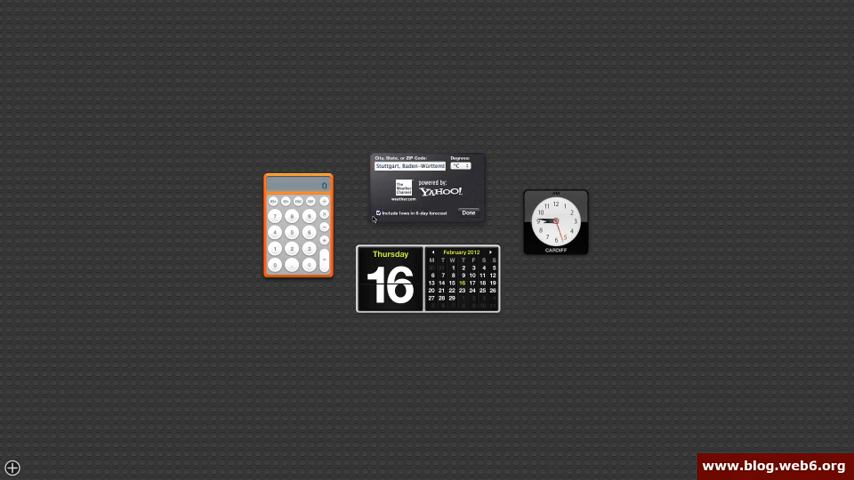
{"action": "left_click", "coordinate": [468, 213]}
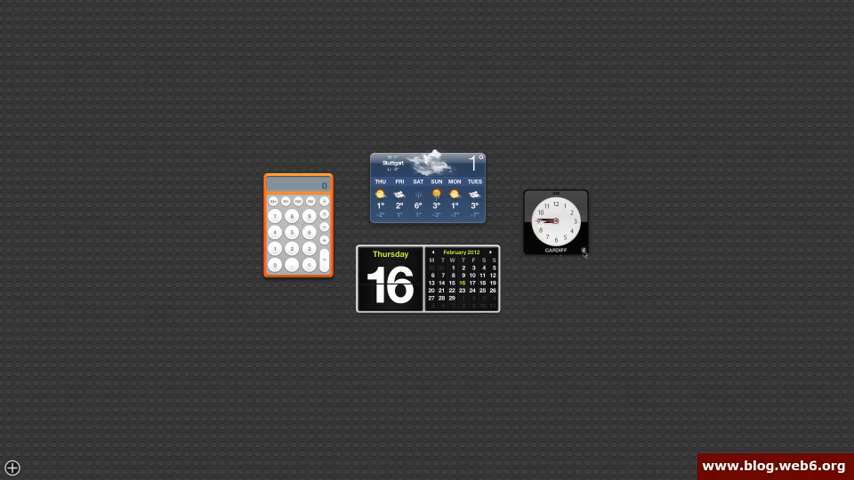
Switch the world clock's city from Cardiff to Berlin, keeping Region Europe
{"action": "left_click", "coordinate": [583, 252]}
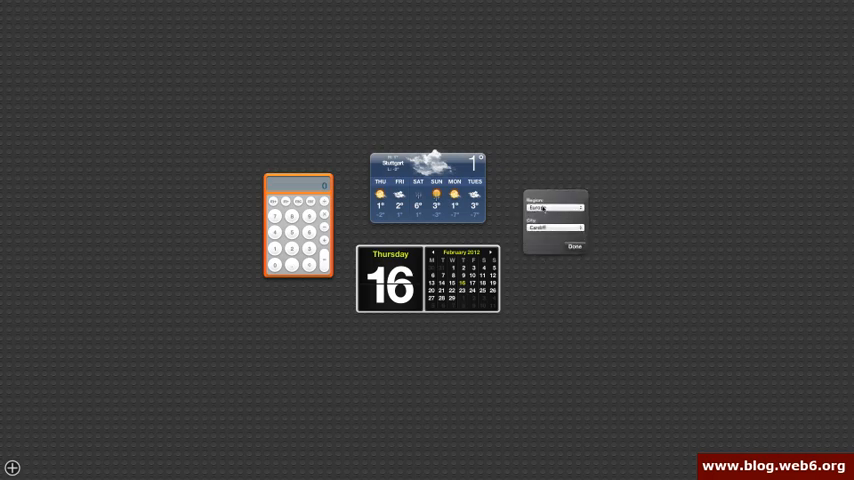
{"action": "left_click", "coordinate": [555, 206]}
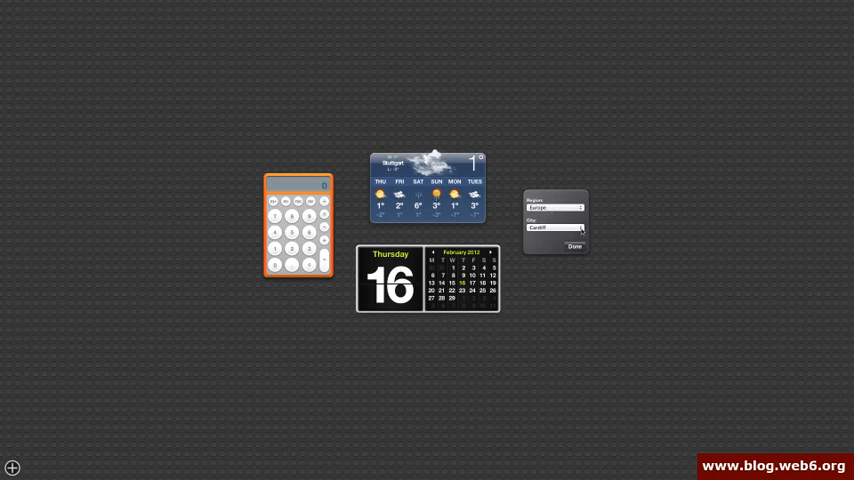
{"action": "left_click", "coordinate": [571, 225]}
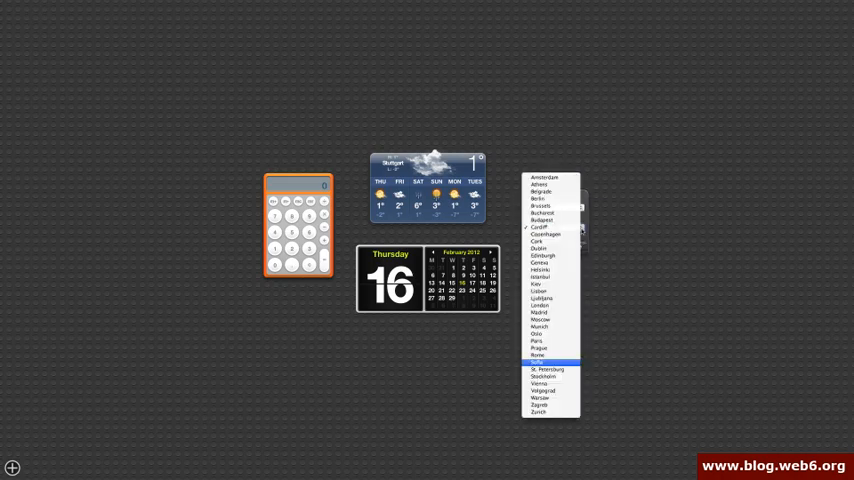
{"action": "left_click", "coordinate": [547, 387]}
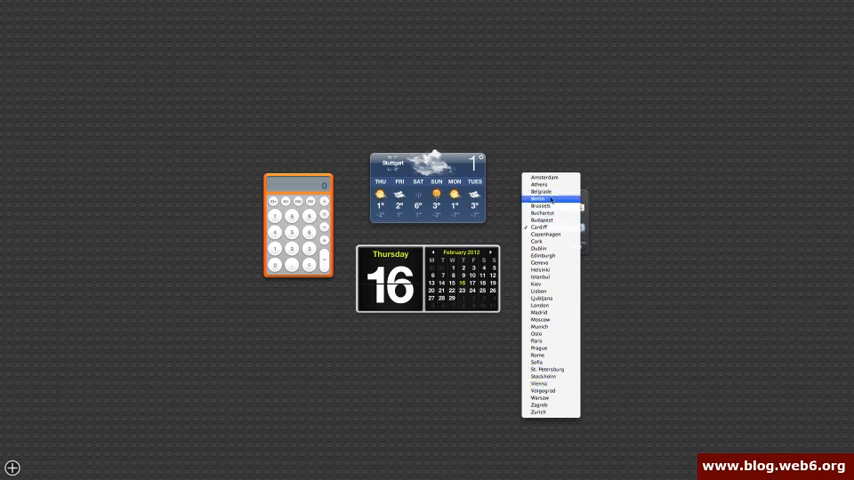
{"action": "left_click", "coordinate": [540, 199]}
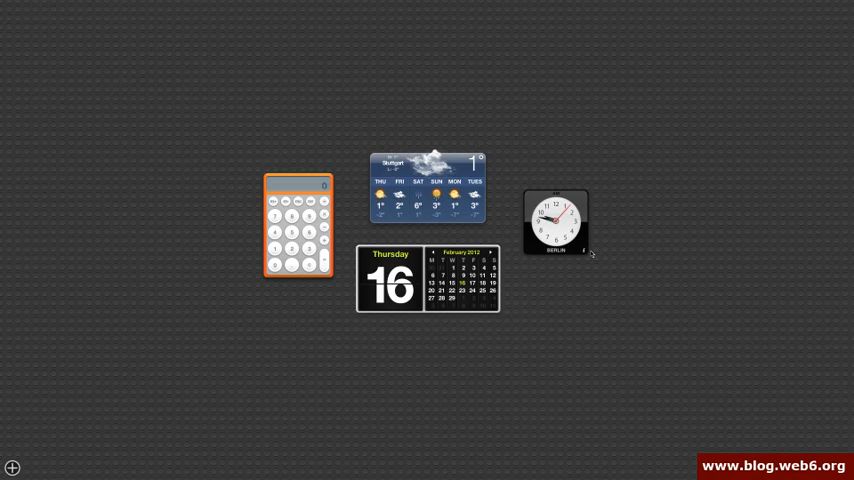
{"action": "mouse_move", "coordinate": [631, 128]}
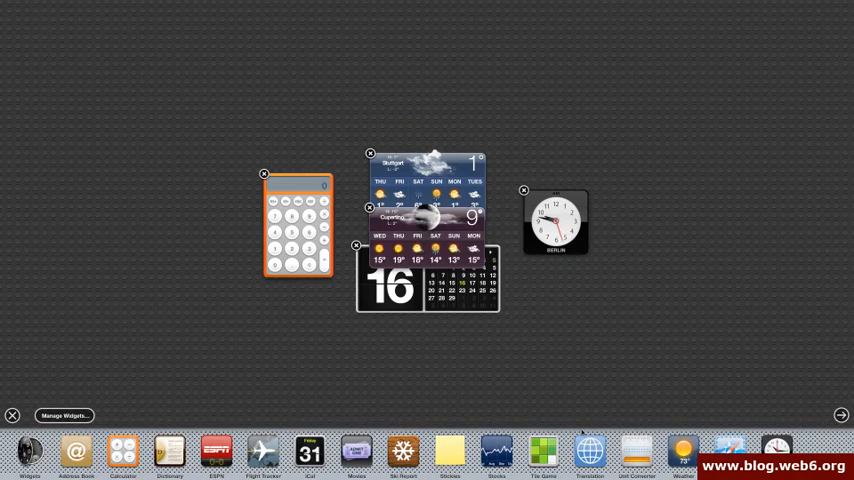
Line up Stuttgart's weather top-left with the new widget beside it, set to Jakarta
{"action": "left_click_drag", "start_coordinate": [420, 215], "coordinate": [370, 85]}
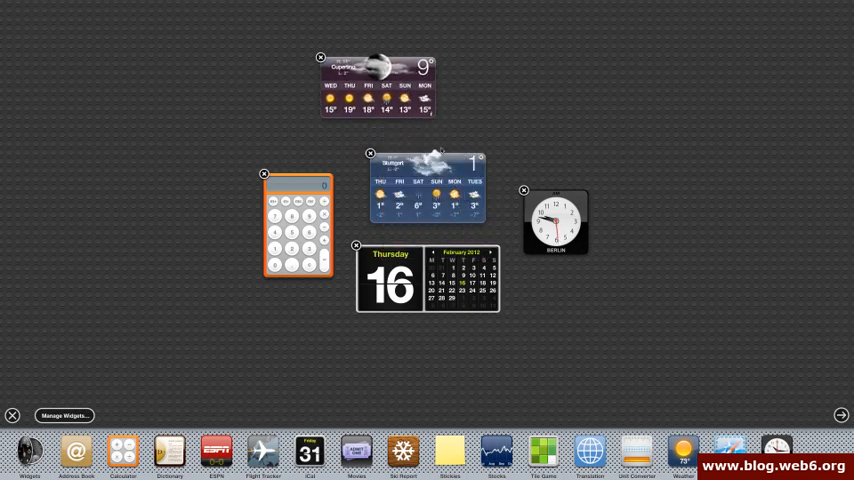
{"action": "left_click_drag", "start_coordinate": [427, 185], "coordinate": [95, 57]}
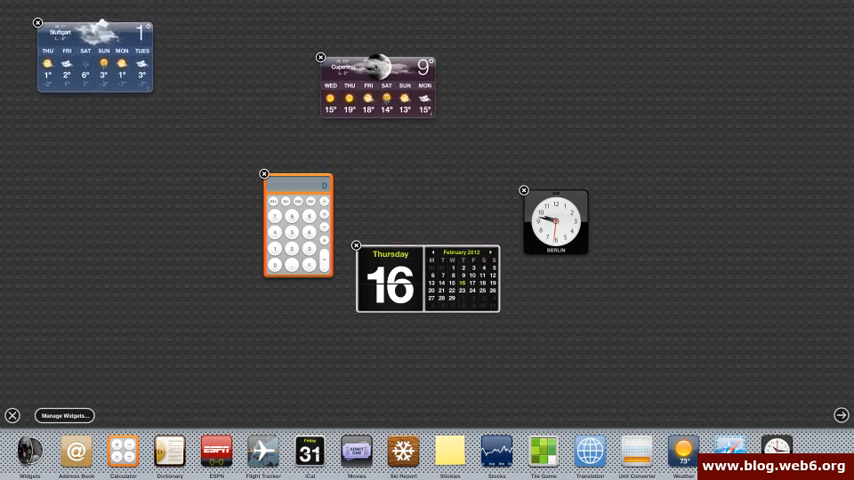
{"action": "left_click_drag", "start_coordinate": [370, 85], "coordinate": [220, 55]}
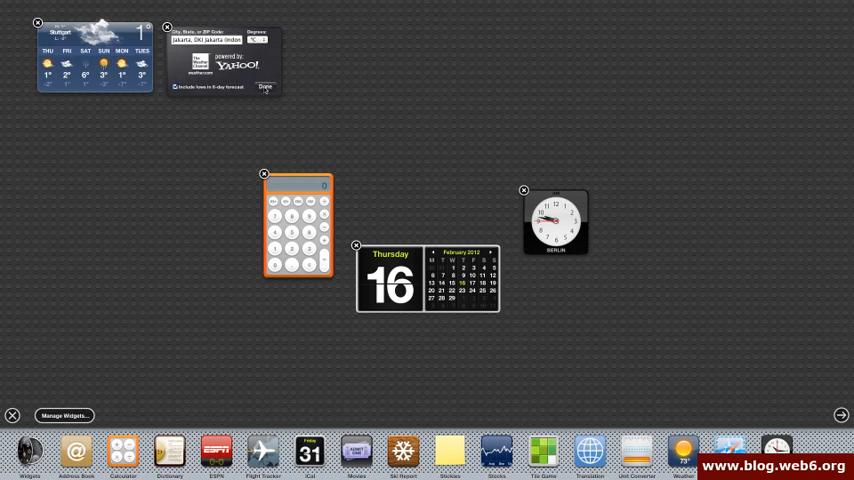
{"action": "left_click", "coordinate": [264, 89]}
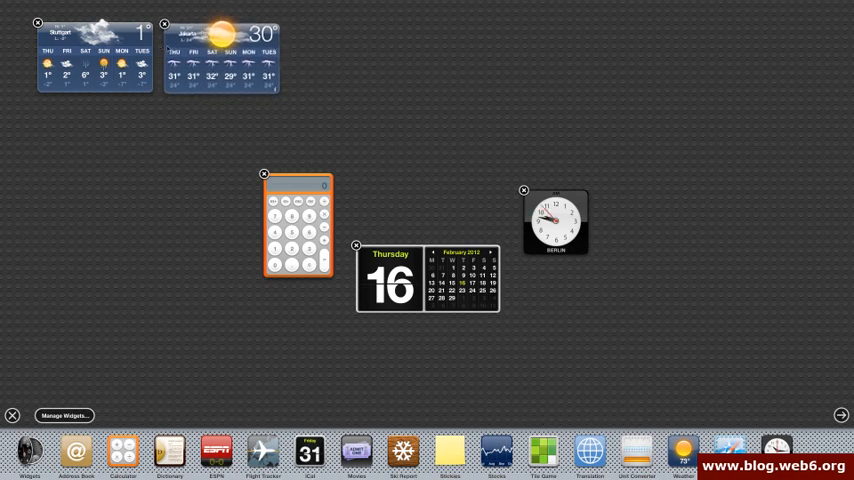
{"action": "mouse_move", "coordinate": [413, 137]}
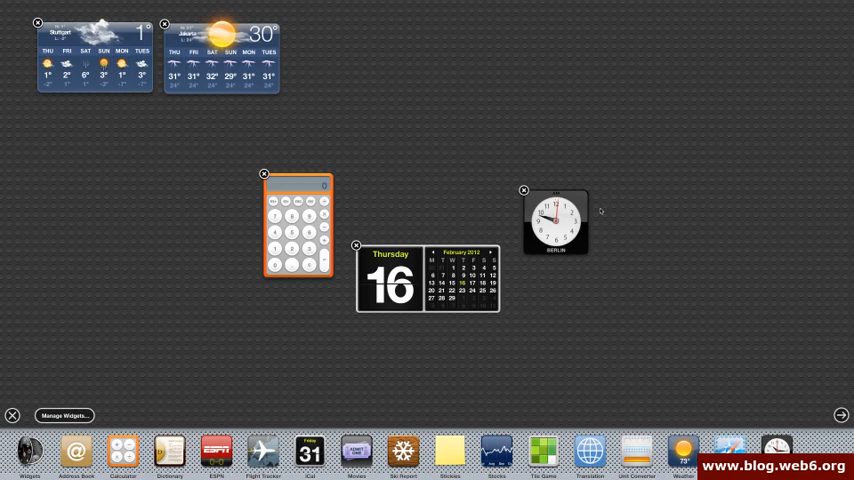
{"action": "mouse_move", "coordinate": [640, 195]}
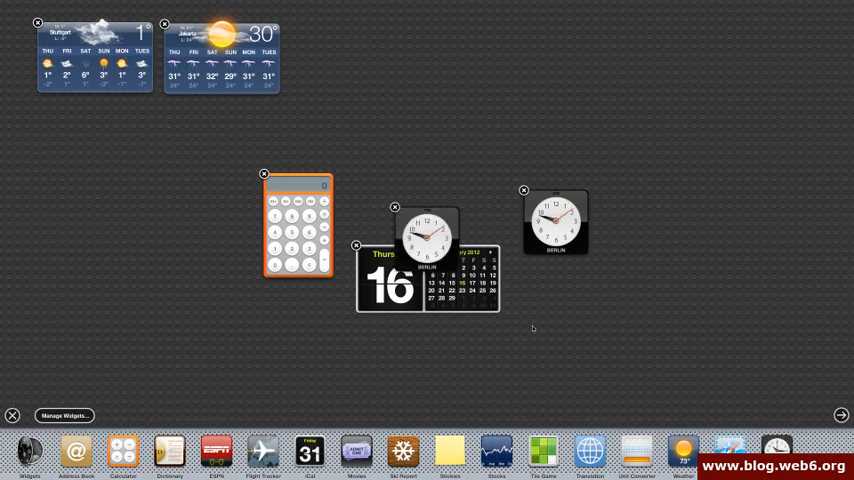
Move the new world clock off the calendar and set it to Region Asia, City Jakarta
{"action": "left_click_drag", "start_coordinate": [423, 233], "coordinate": [460, 200]}
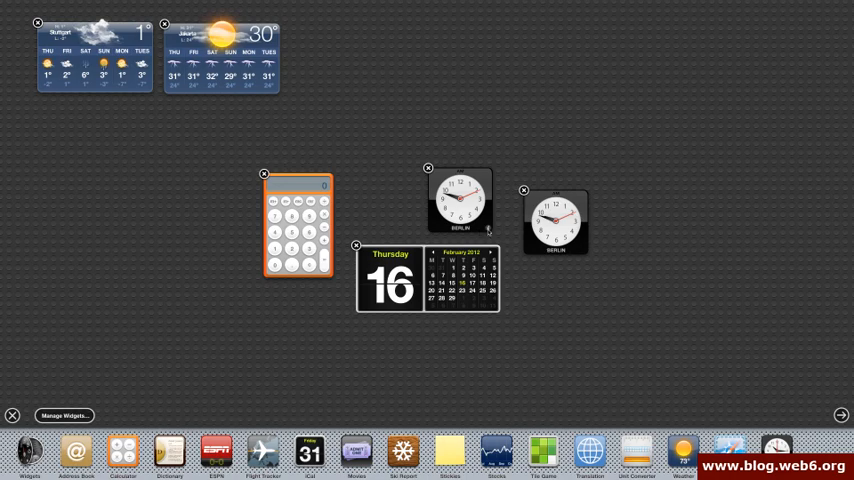
{"action": "left_click", "coordinate": [489, 228]}
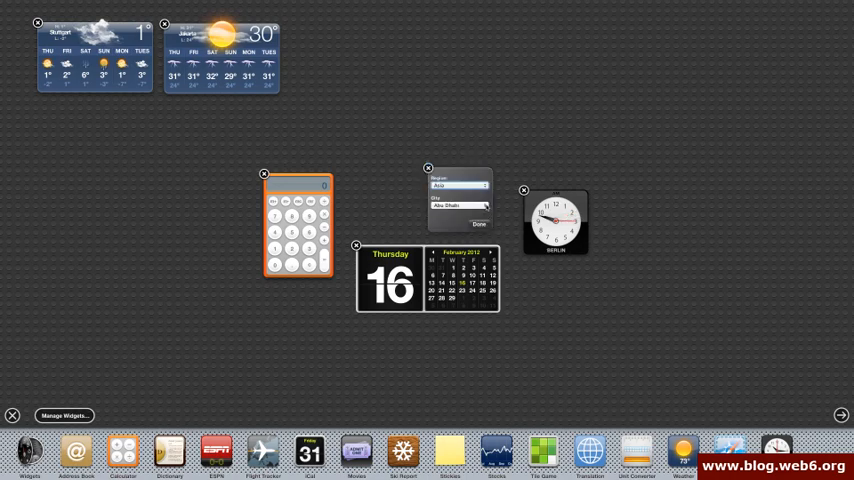
{"action": "left_click", "coordinate": [458, 206]}
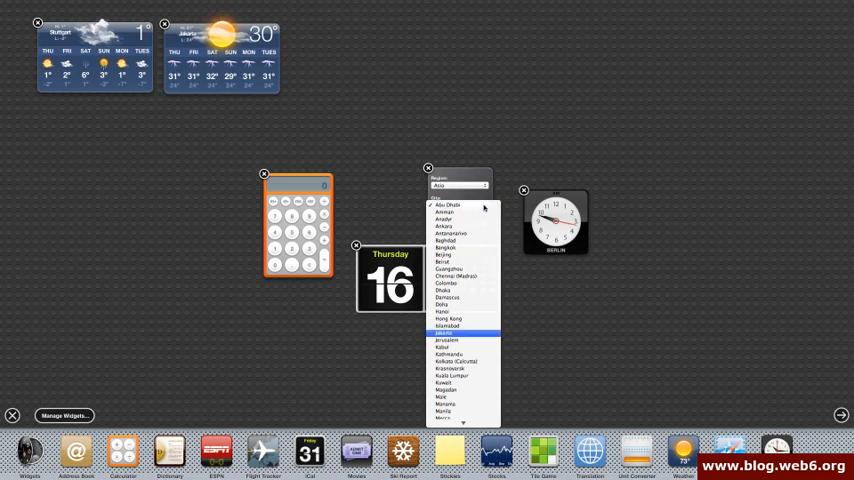
{"action": "left_click", "coordinate": [445, 332]}
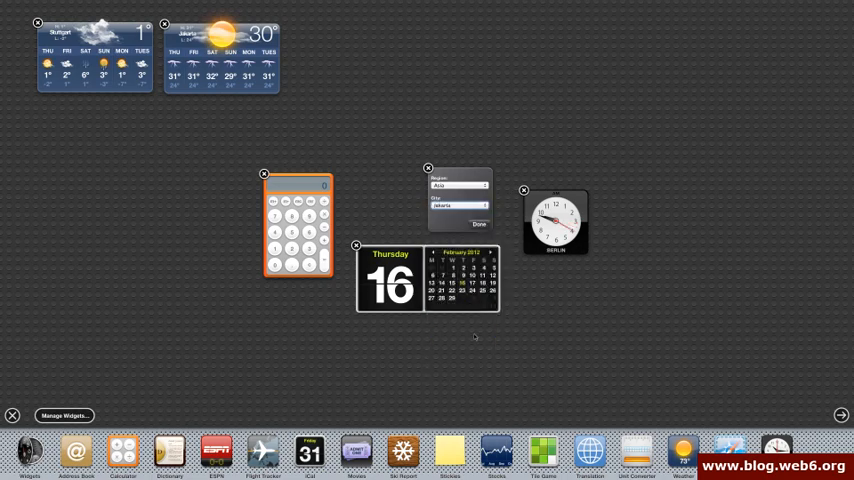
{"action": "left_click", "coordinate": [478, 224]}
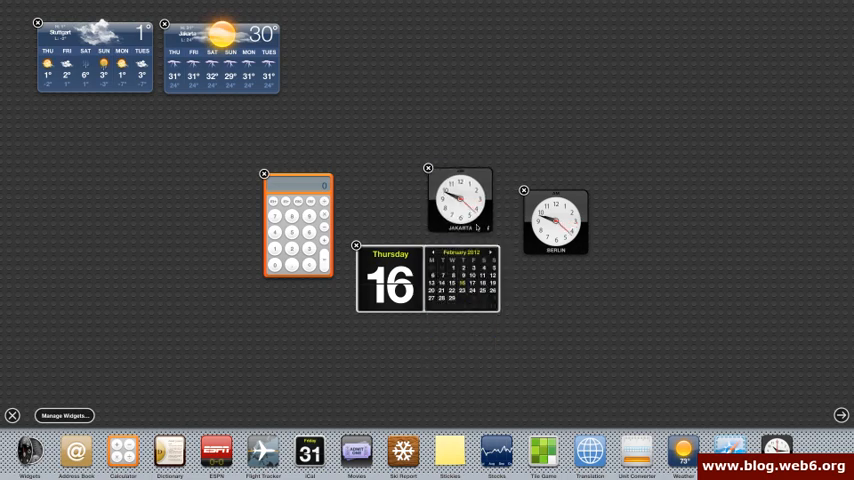
Drag the Jakarta and Berlin clocks into the top row beside the weather widgets
{"action": "left_click_drag", "start_coordinate": [460, 200], "coordinate": [342, 65]}
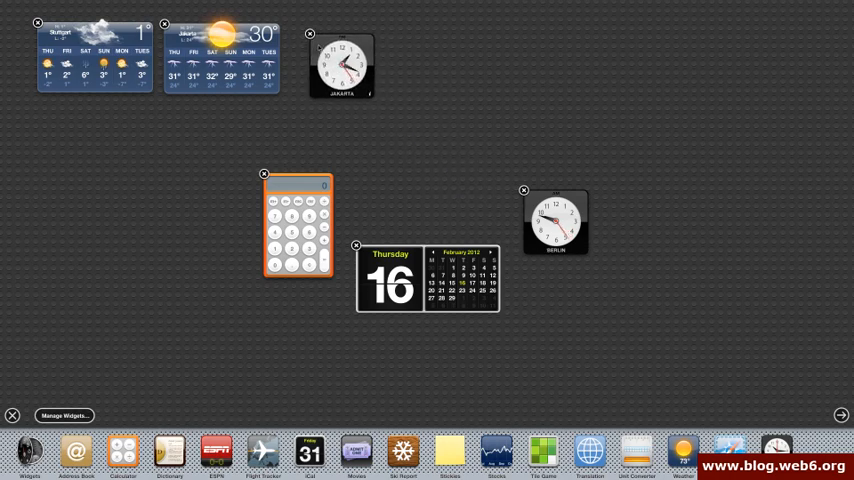
{"action": "left_click_drag", "start_coordinate": [342, 60], "coordinate": [418, 55]}
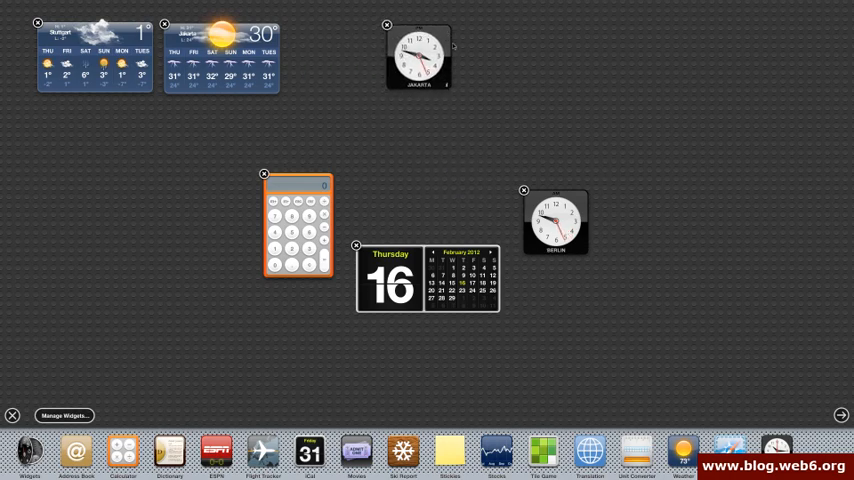
{"action": "left_click_drag", "start_coordinate": [555, 222], "coordinate": [330, 55]}
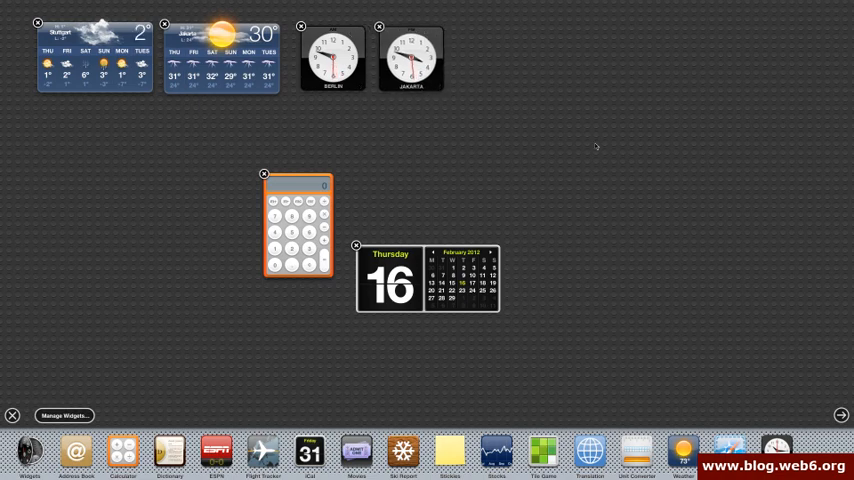
{"action": "mouse_move", "coordinate": [833, 325]}
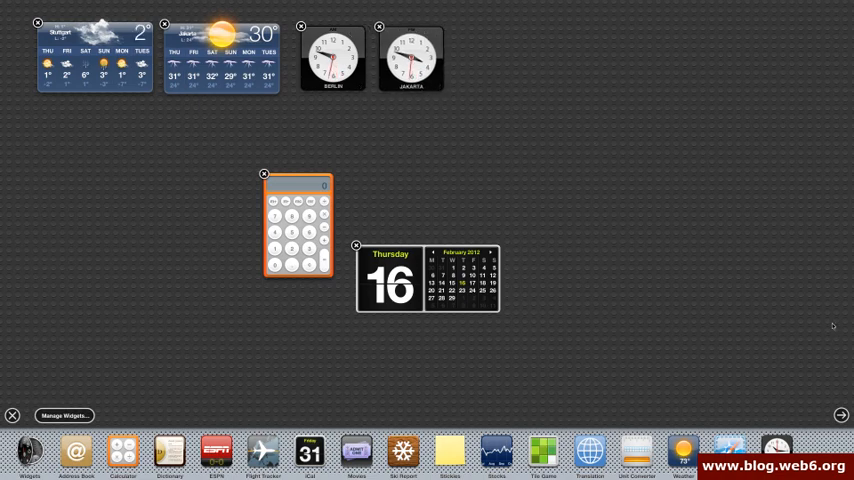